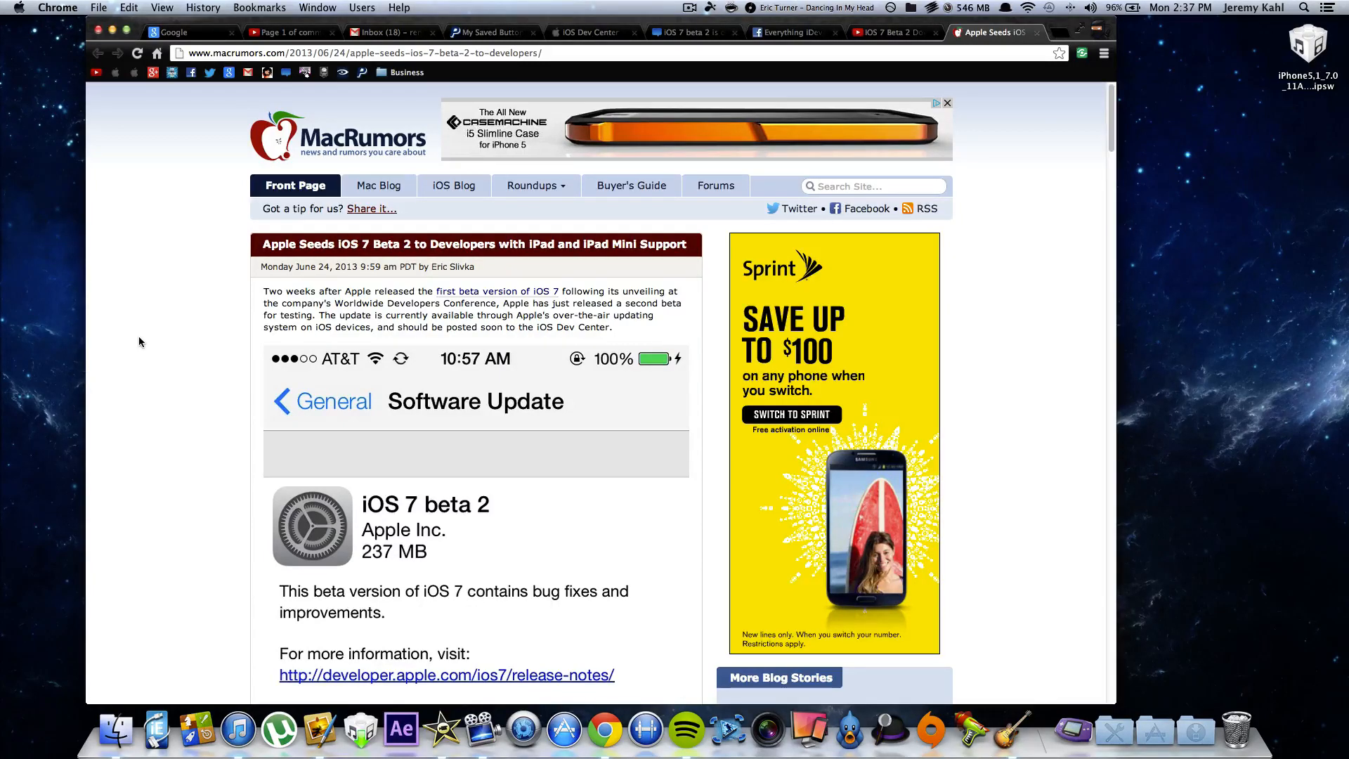
scroll("down", 3)
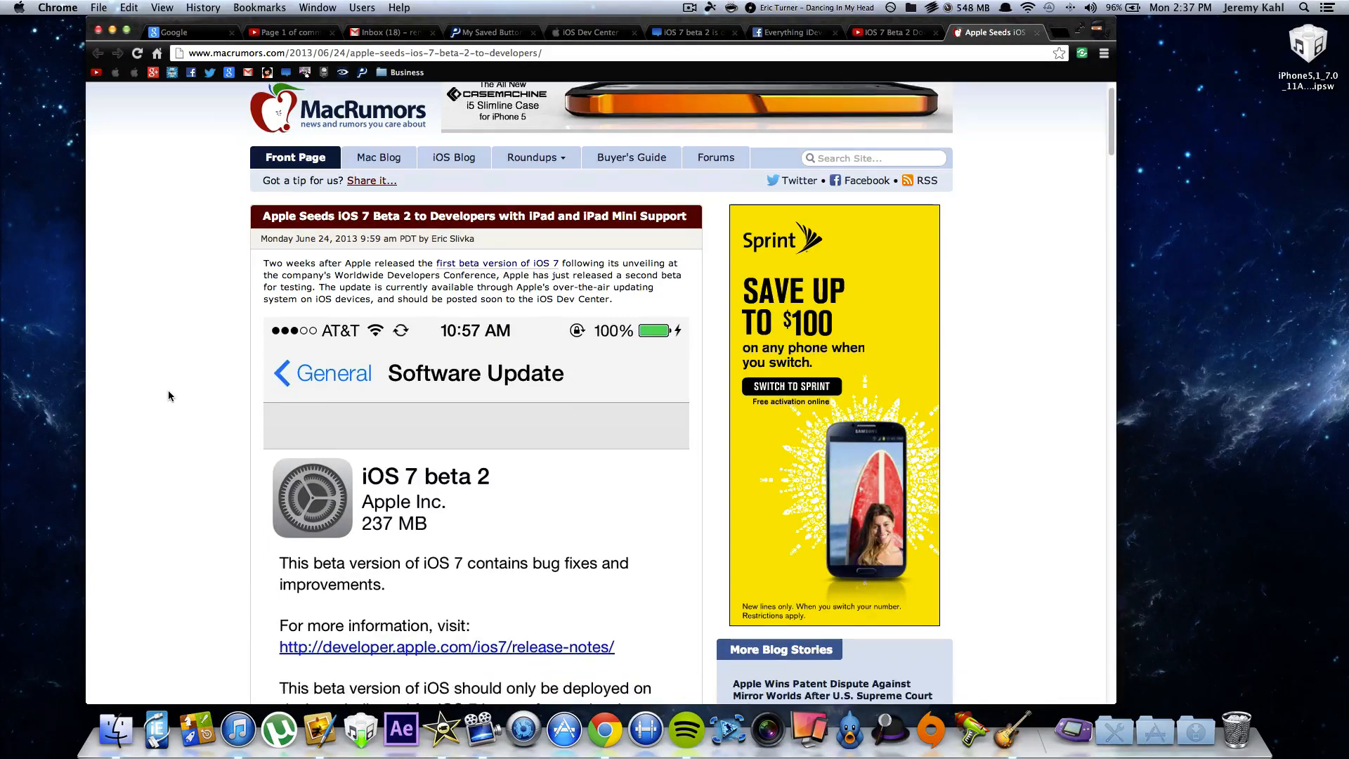
scroll("down", 3)
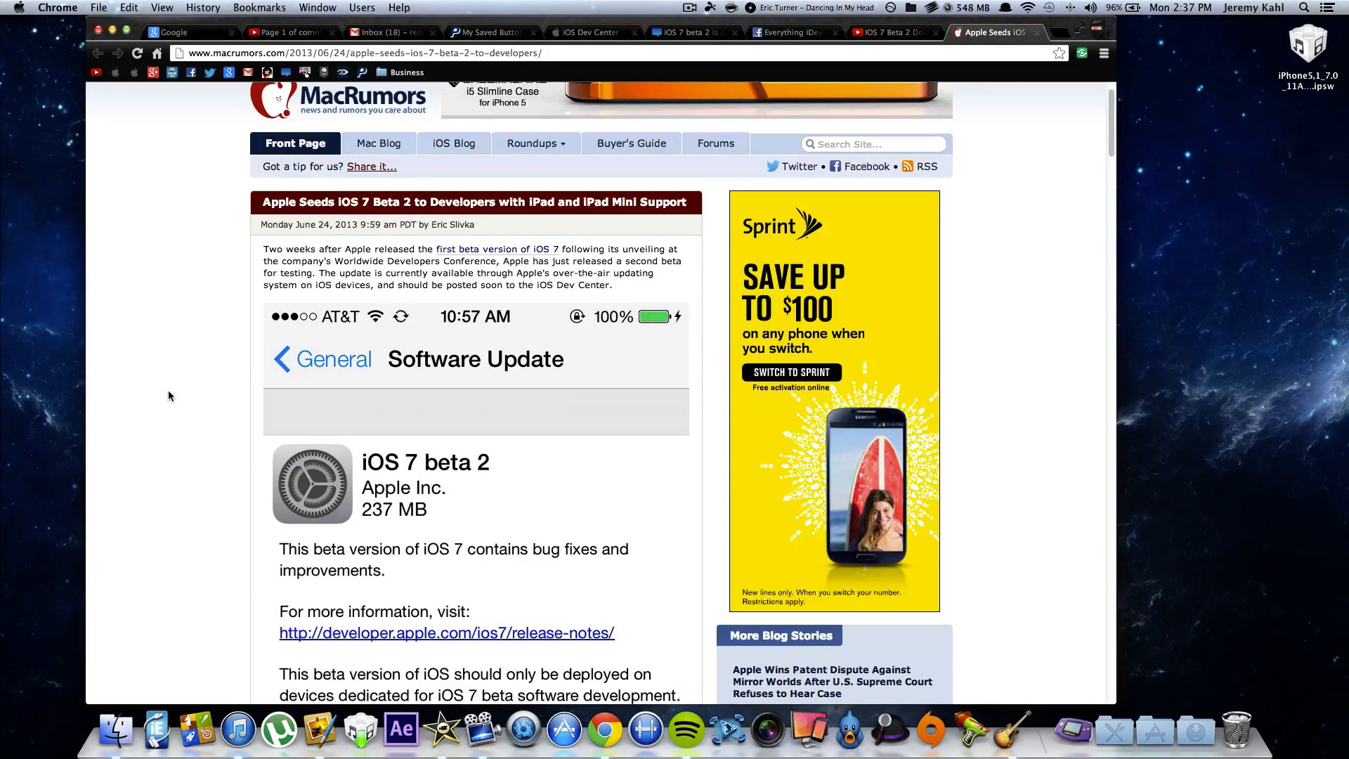
scroll("down", 3)
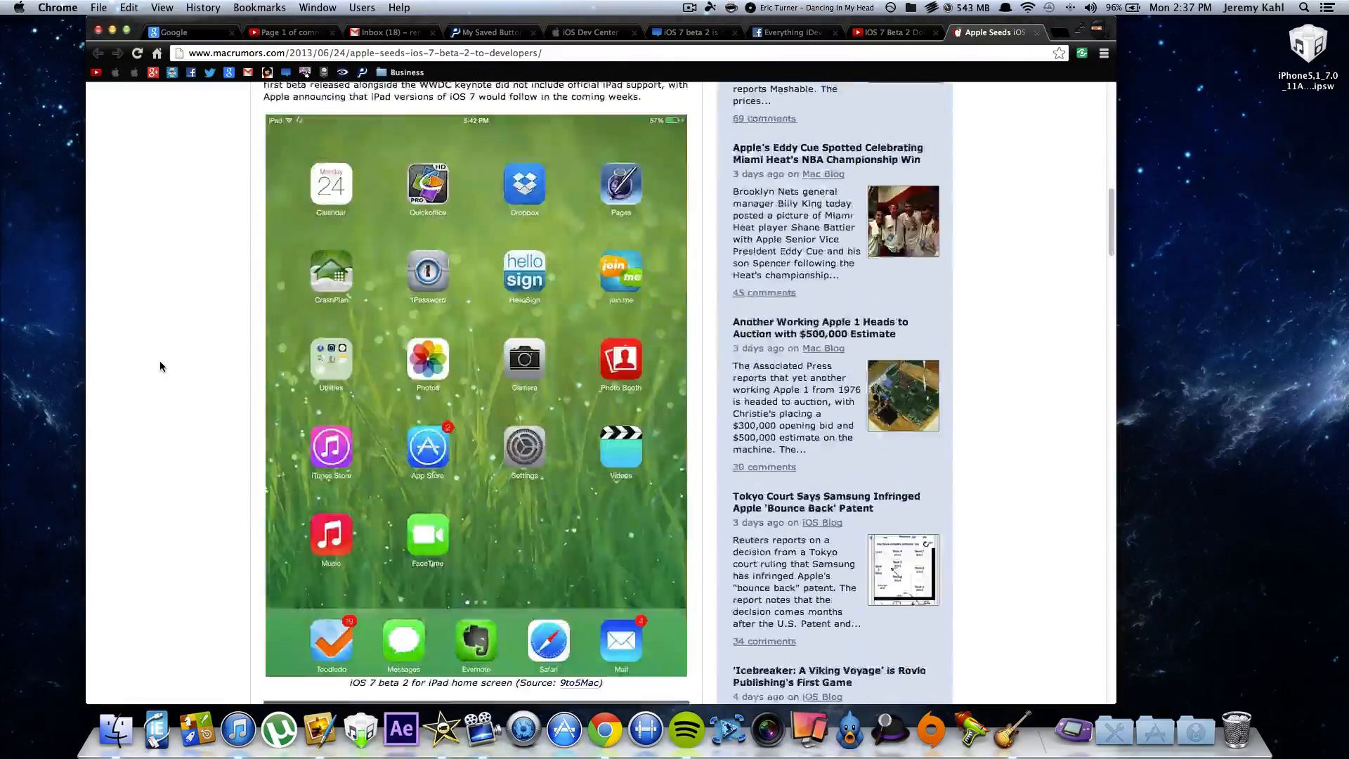
scroll("down", 3)
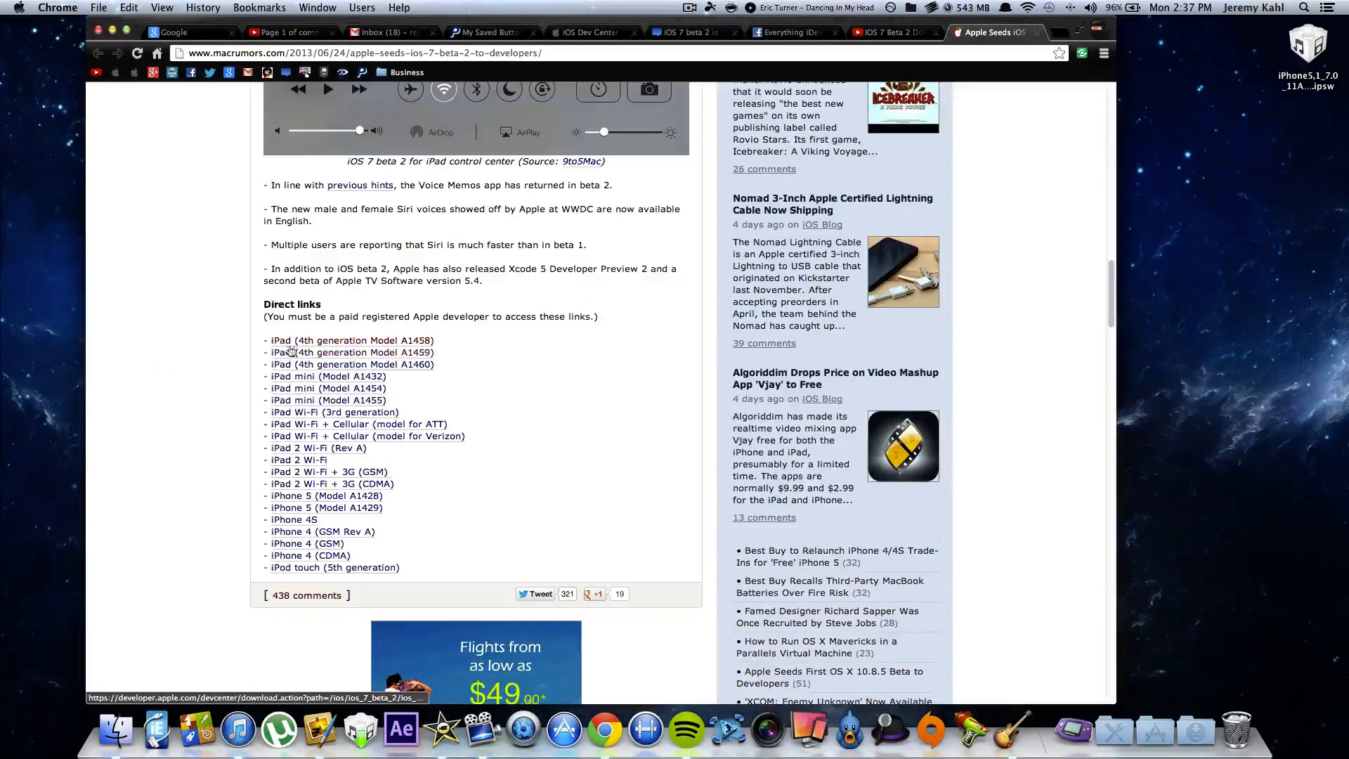
scroll("down", 3)
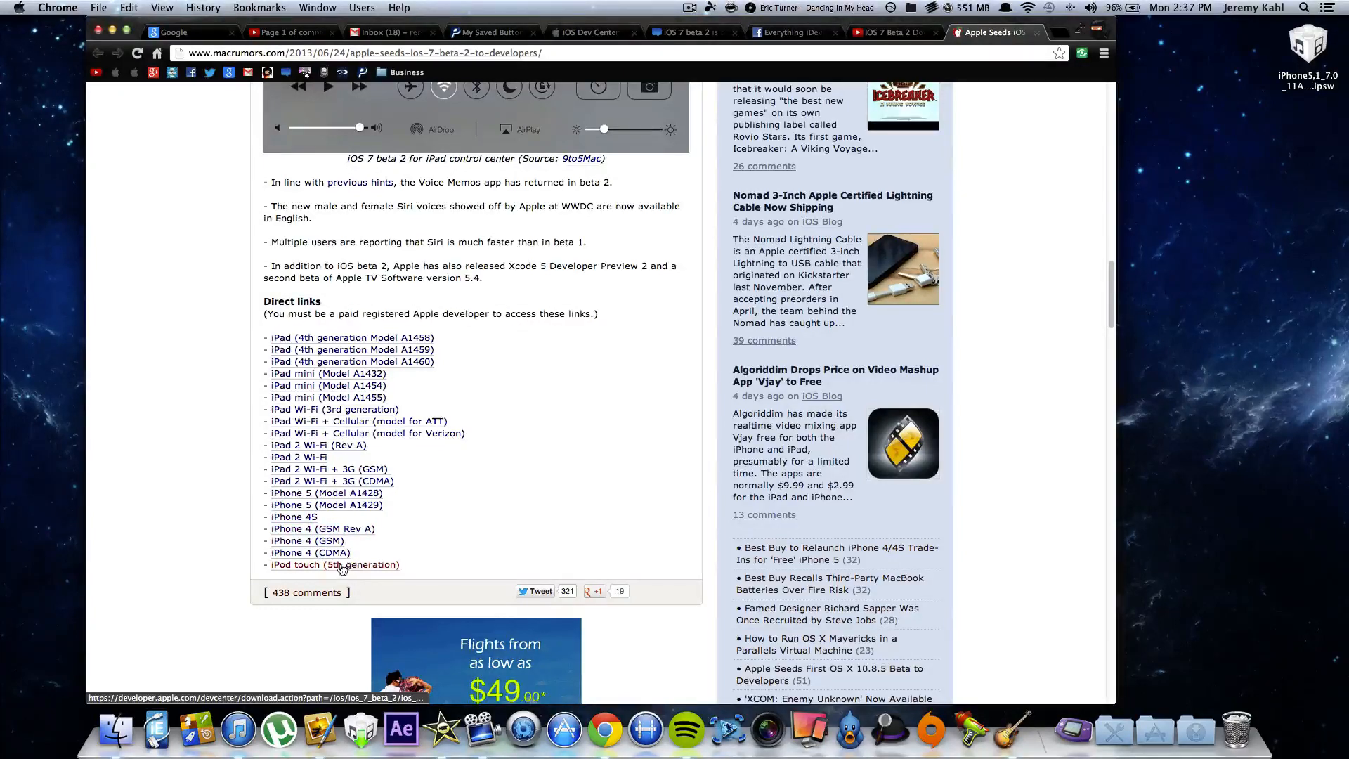
scroll("down", 3)
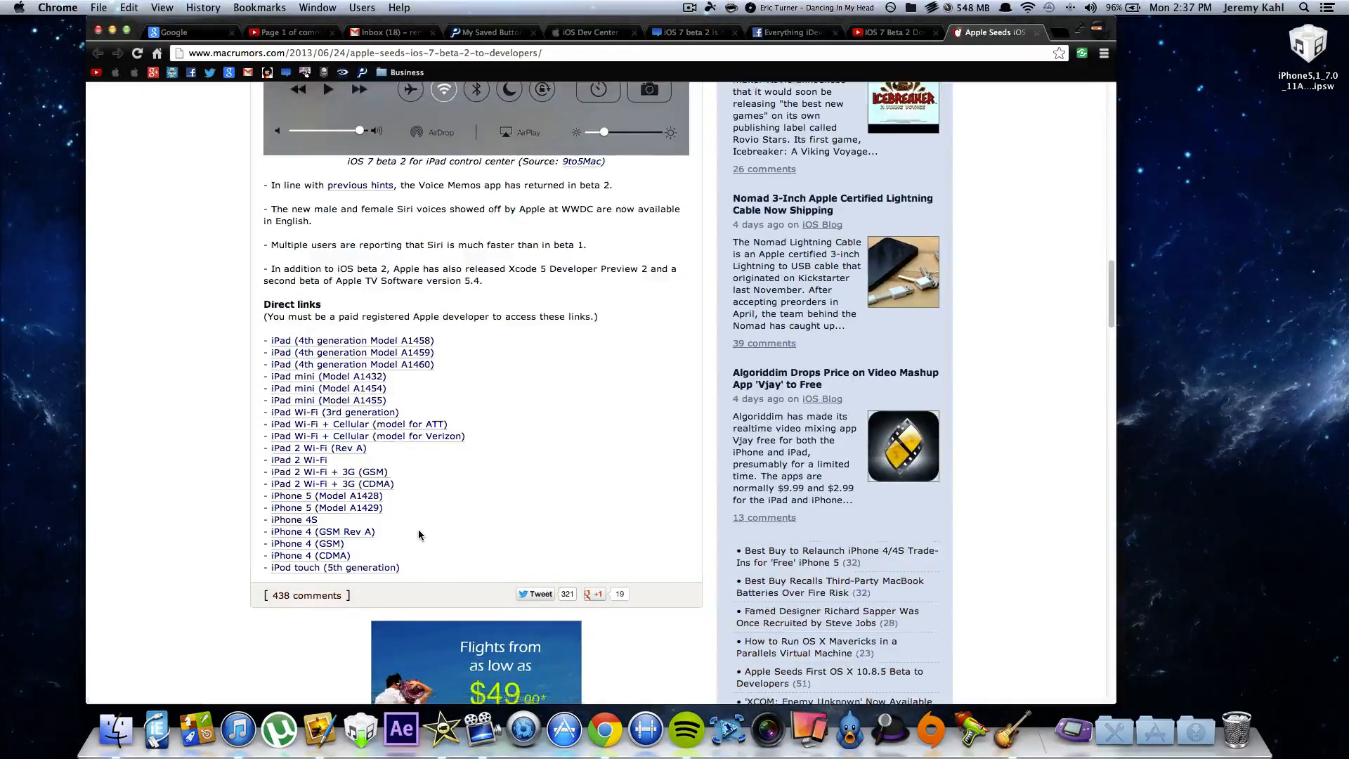
scroll("down", 3)
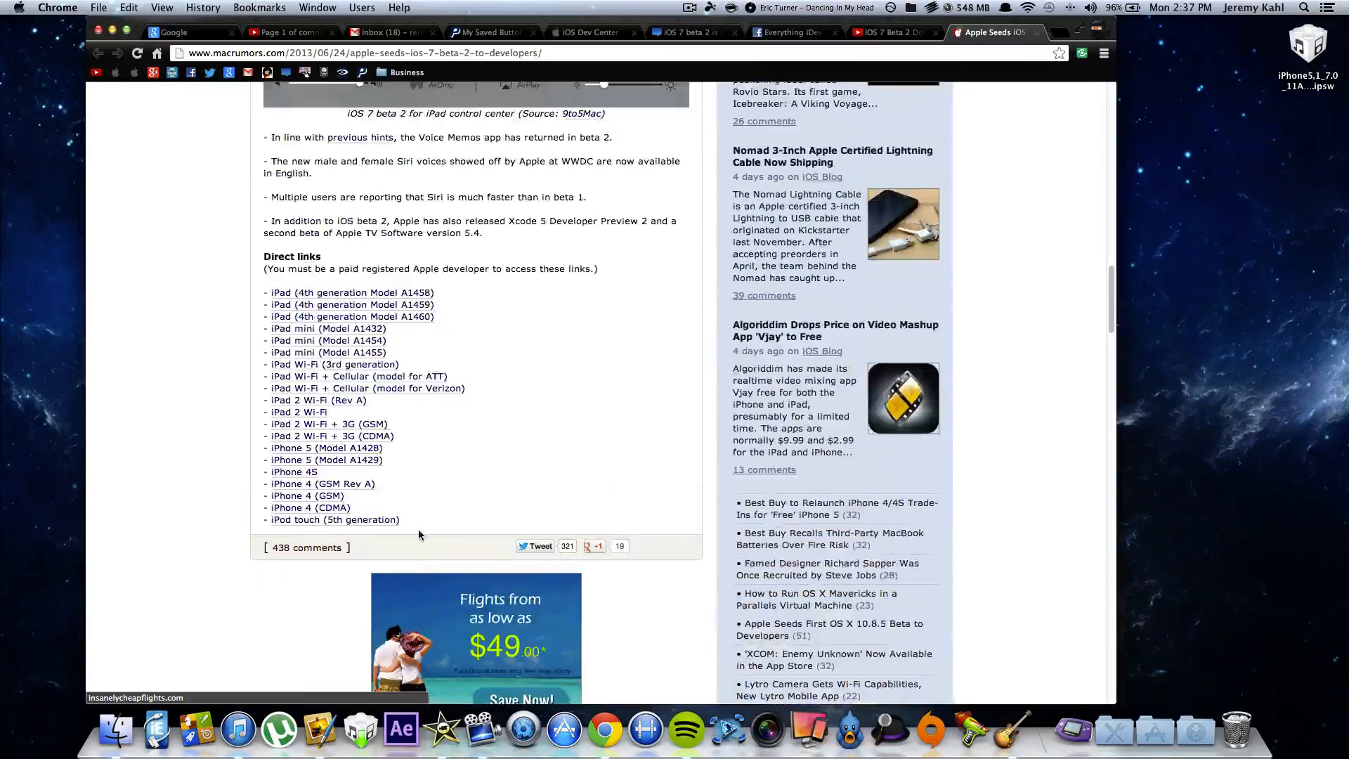
mouse_move(351, 292)
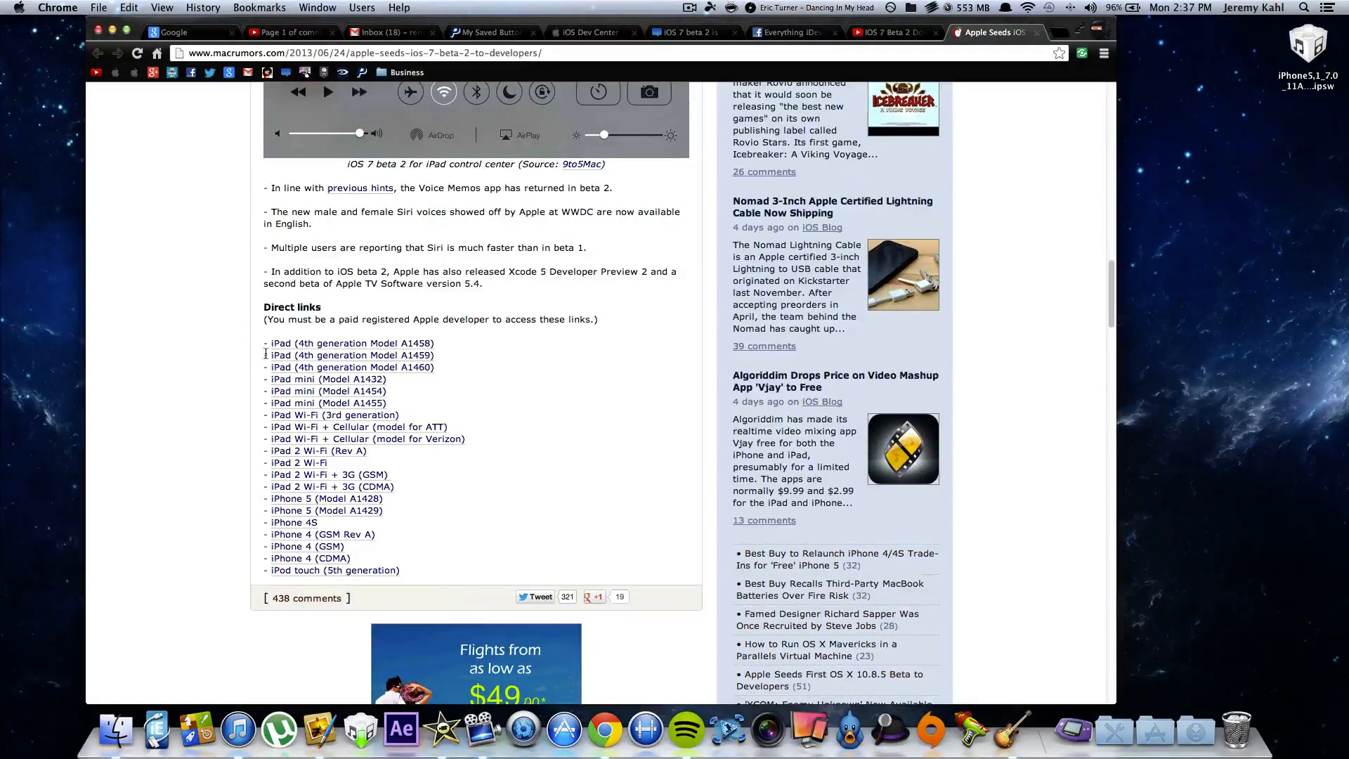
mouse_move(305, 546)
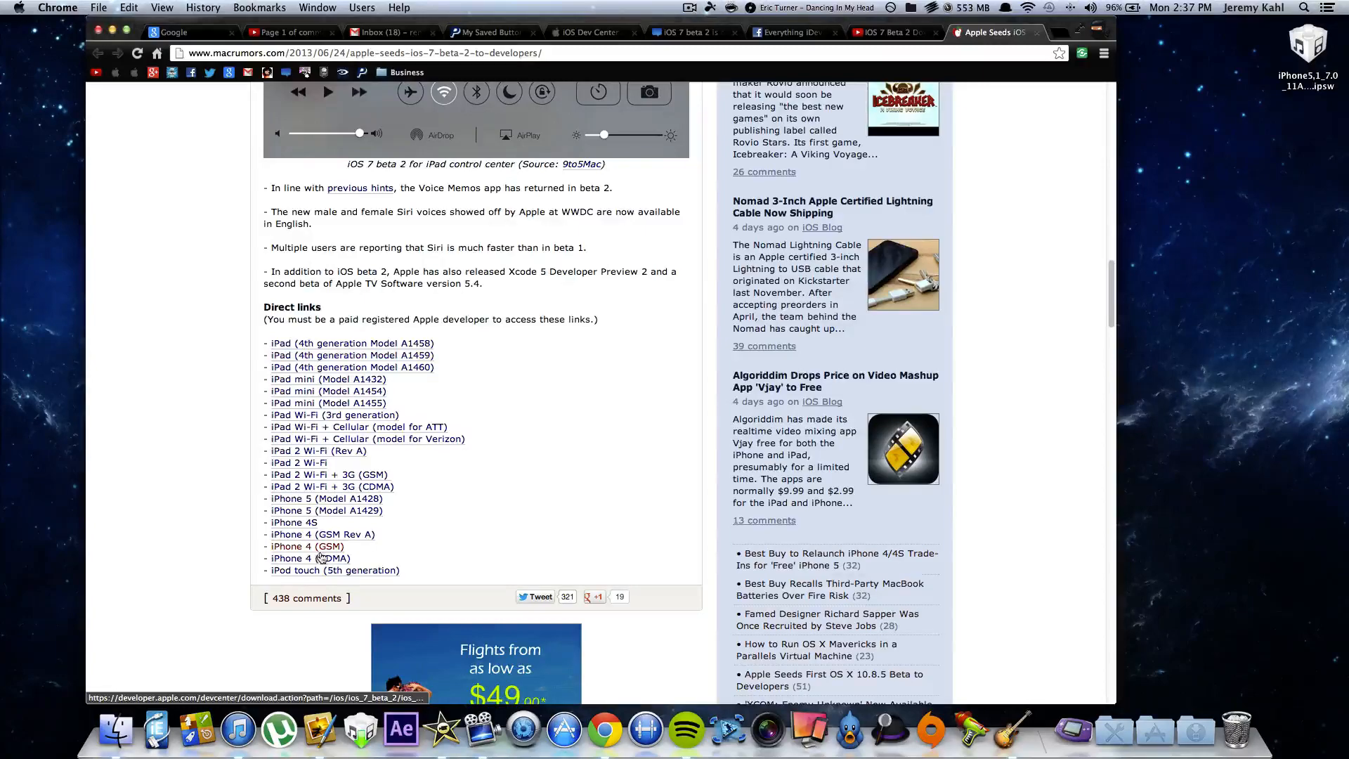